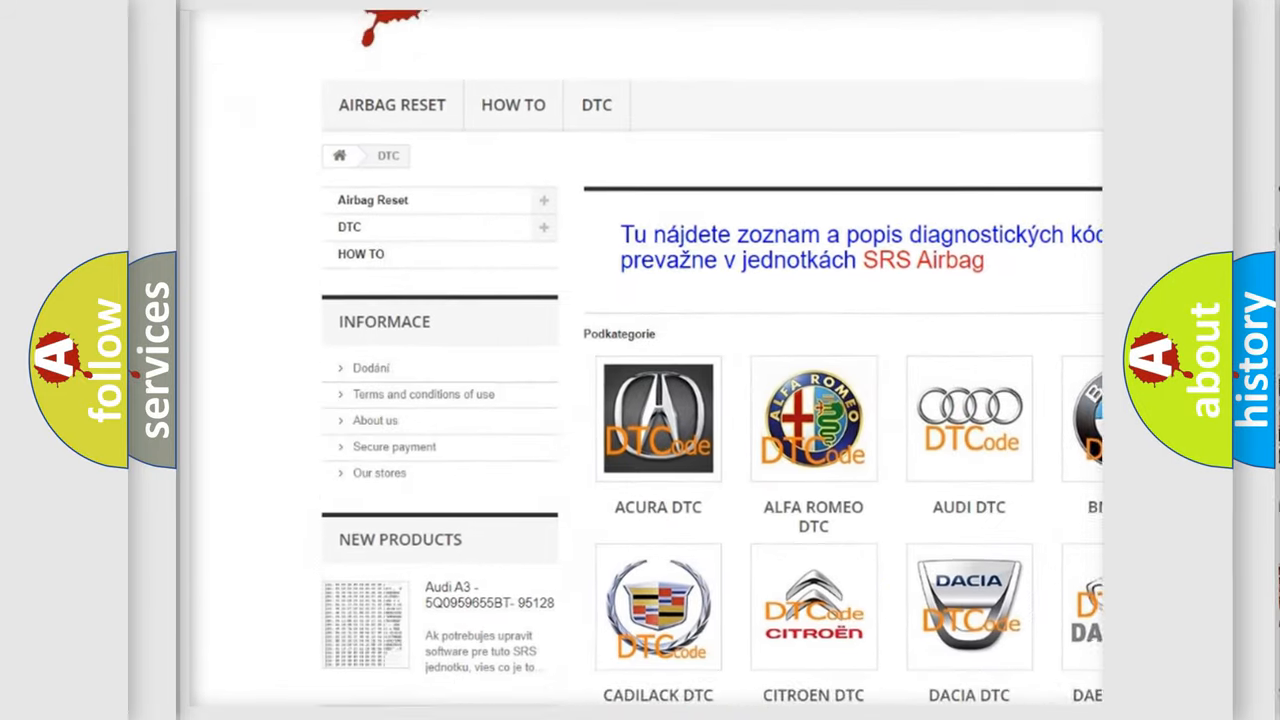
# Step: Scroll the DTC subcategory grid to locate the Saturn DTC entry
pyautogui.scroll(-3)
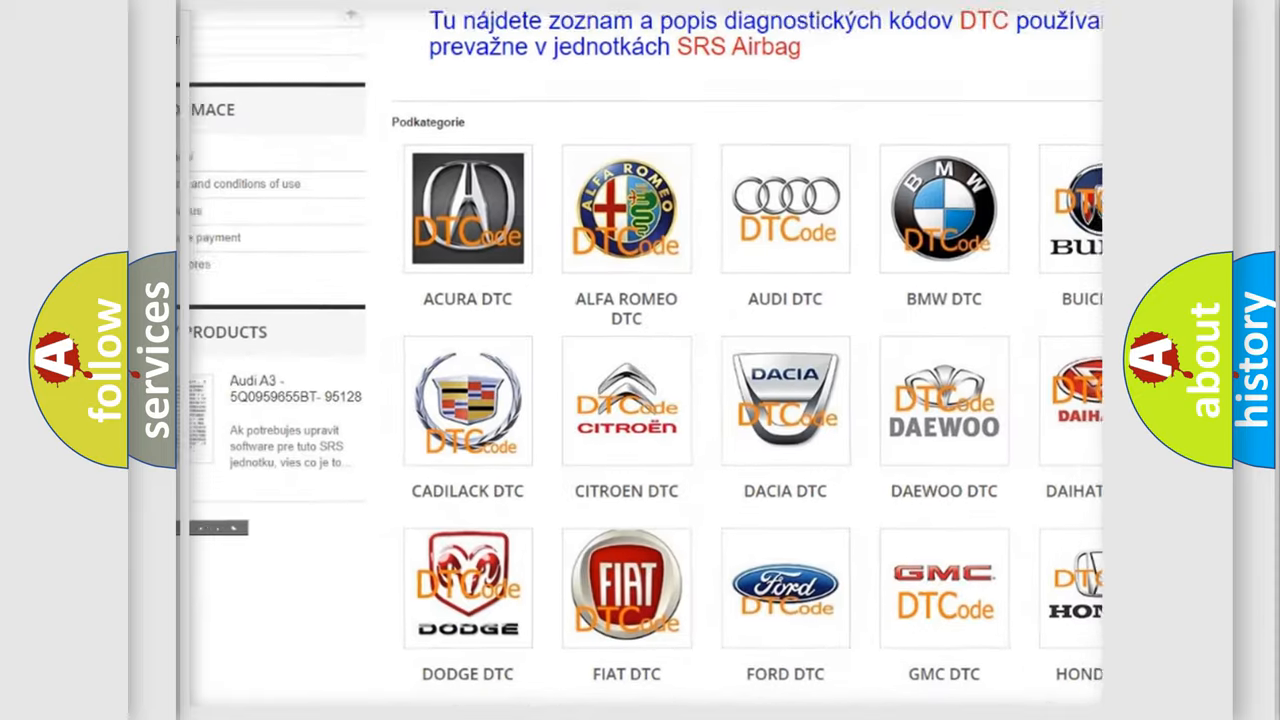
pyautogui.scroll(-3)
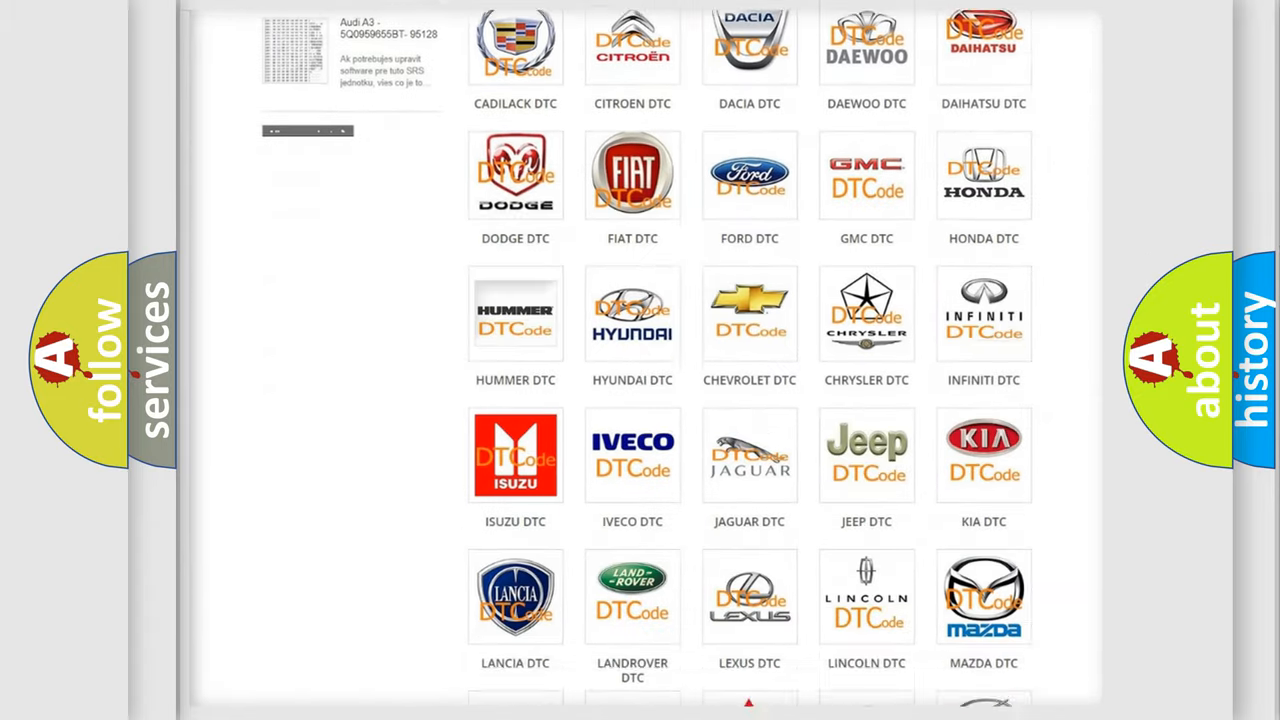
pyautogui.scroll(-3)
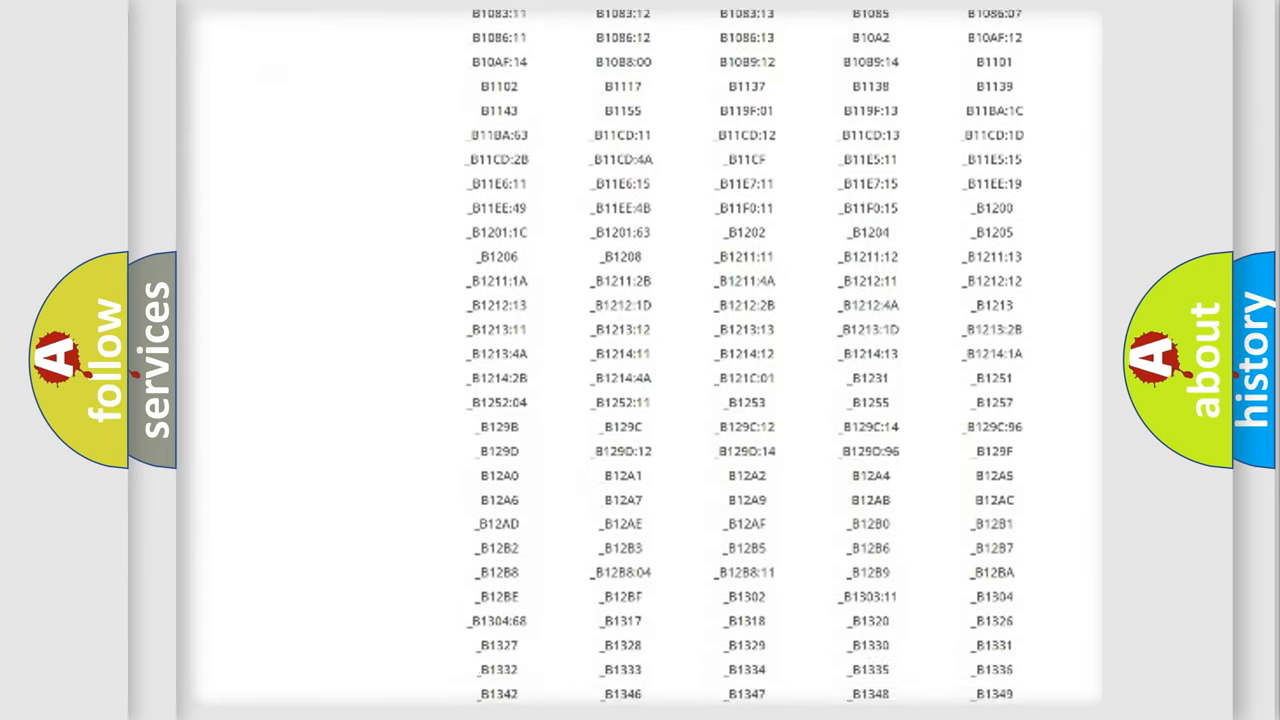
pyautogui.scroll(-3)
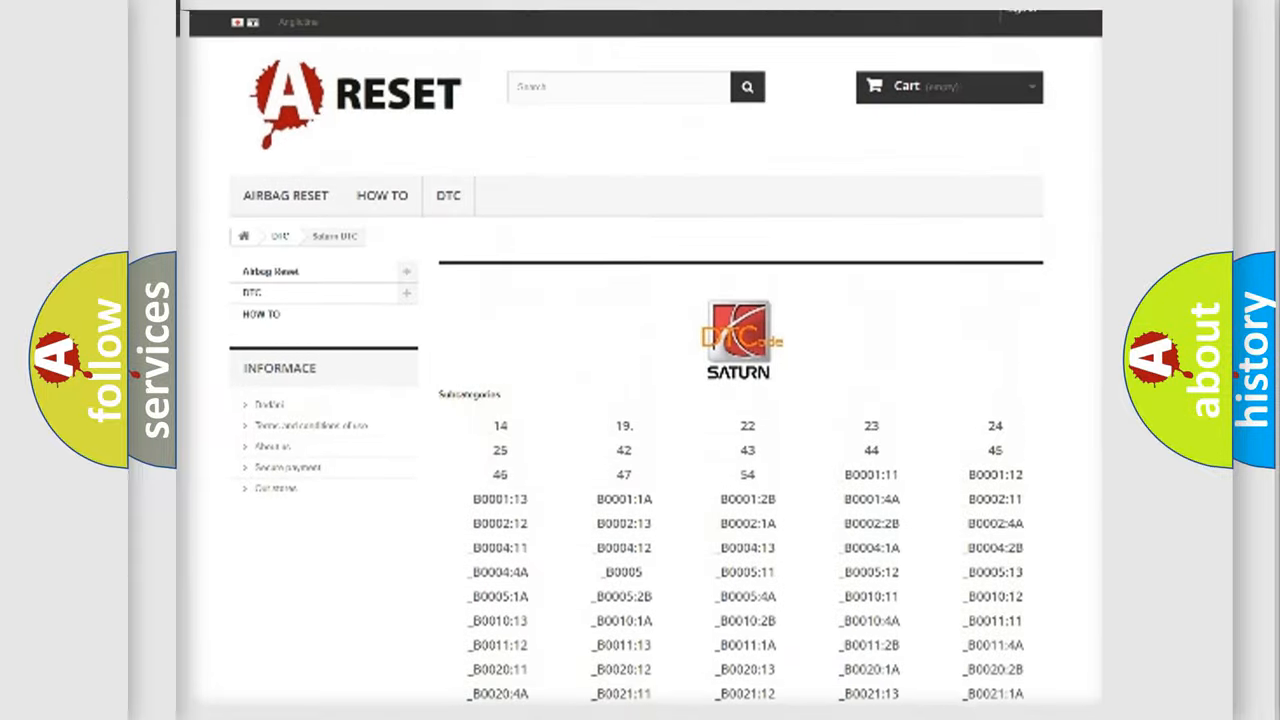
pyautogui.scroll(3)
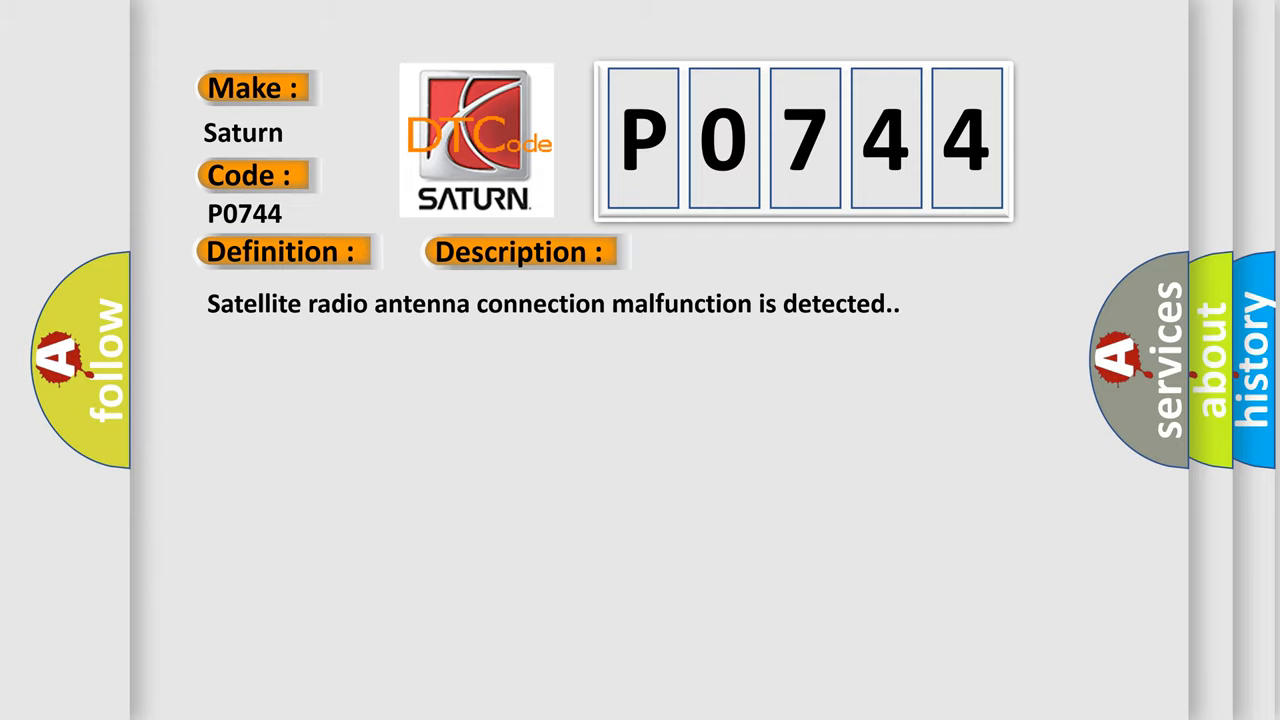
# Step: Advance the slide to show the P0744 Cause text naming the satellite radio antenna feeder and antenna
pyautogui.click(736, 252)
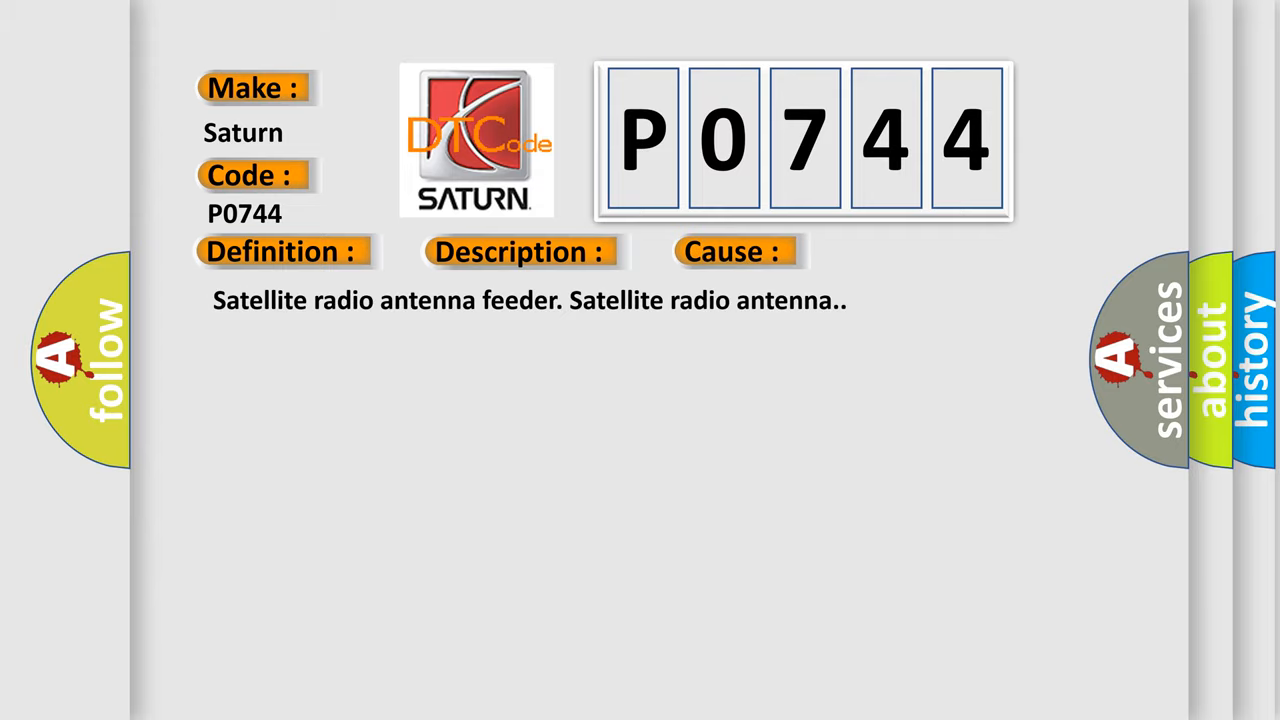